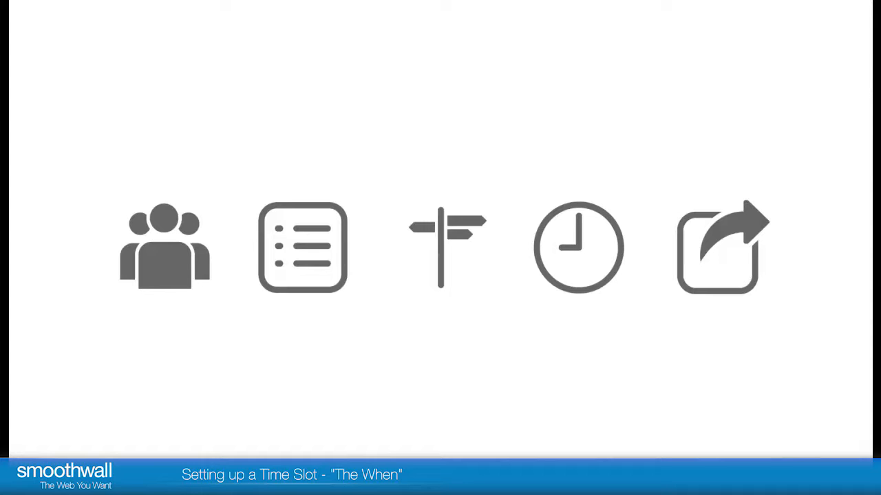
Navigate Guardian's Policy objects to the Time slots page listing Lunchtime 1
{"action": "left_click", "coordinate": [578, 248]}
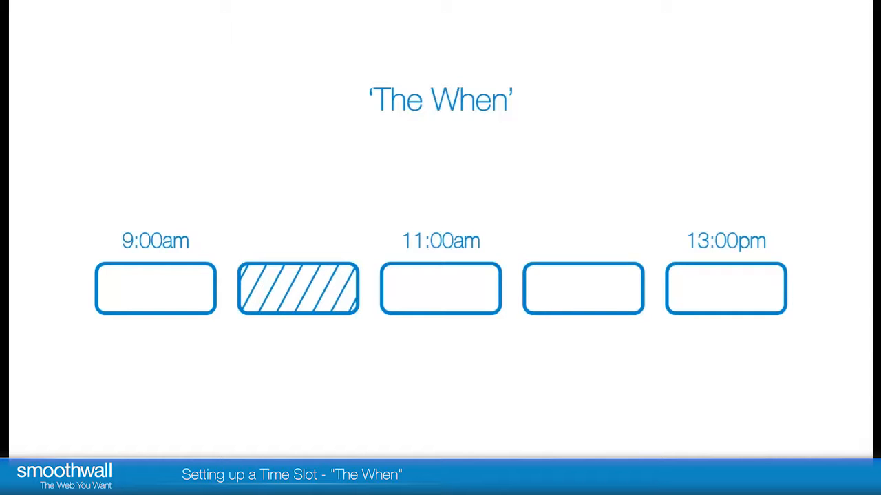
{"action": "left_click", "coordinate": [556, 96]}
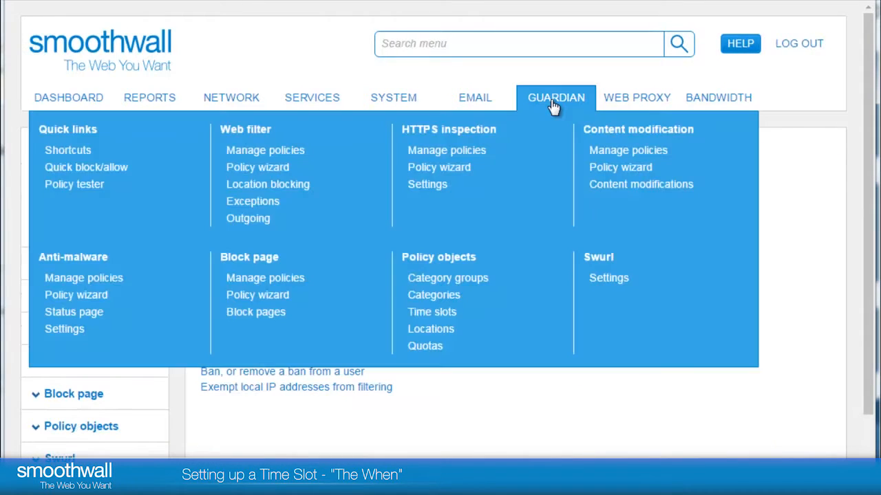
{"action": "mouse_move", "coordinate": [278, 397]}
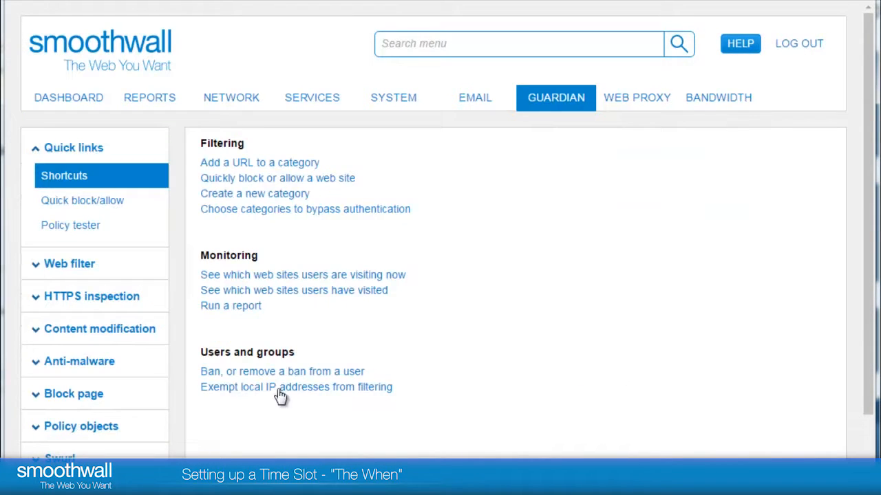
{"action": "mouse_move", "coordinate": [33, 432]}
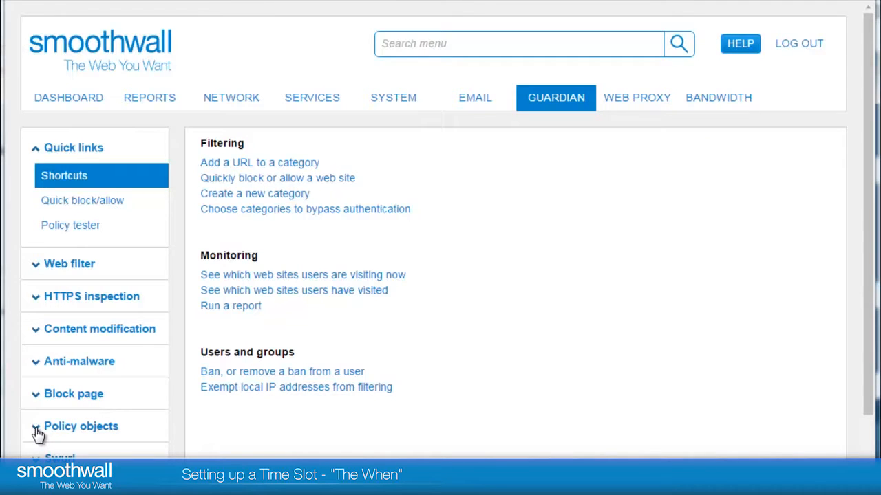
{"action": "left_click", "coordinate": [80, 427]}
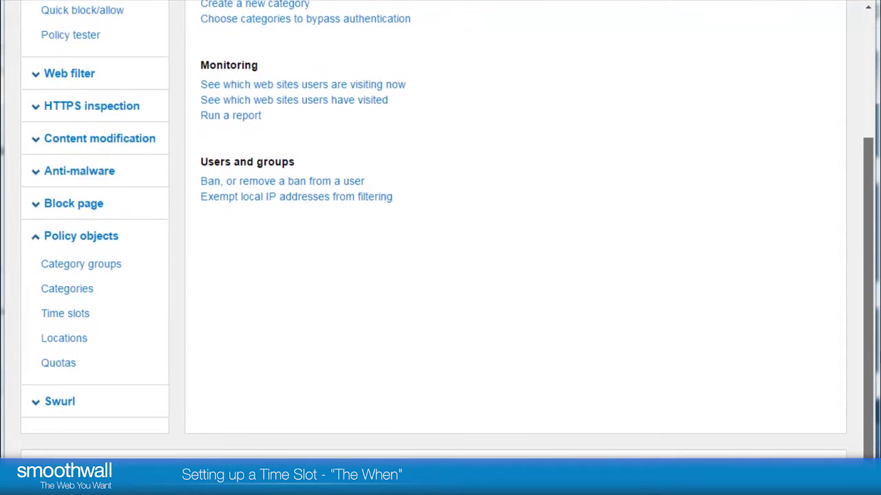
{"action": "mouse_move", "coordinate": [66, 314]}
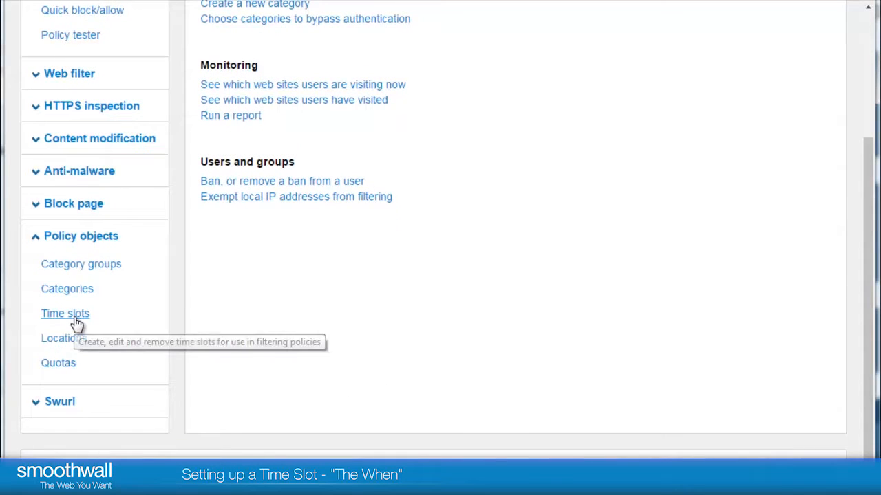
{"action": "left_click", "coordinate": [64, 314]}
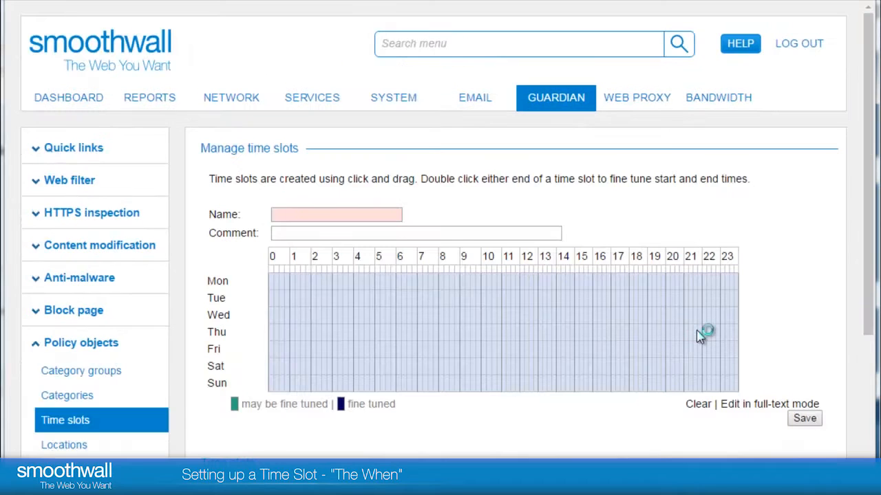
{"action": "scroll", "scroll_direction": "down", "scroll_amount": 3}
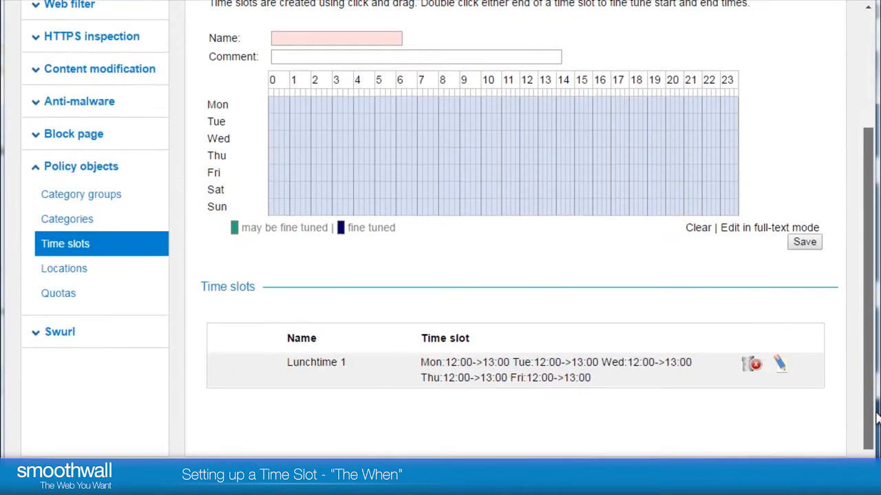
{"action": "mouse_move", "coordinate": [314, 365]}
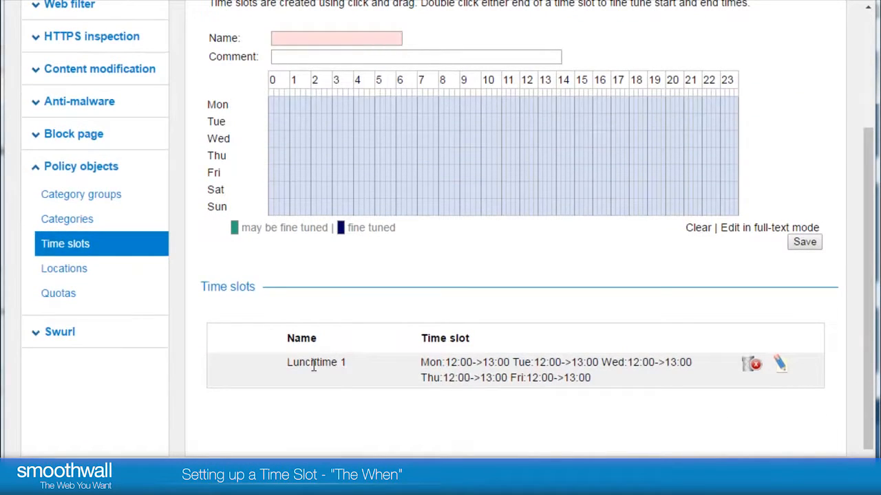
{"action": "mouse_move", "coordinate": [443, 379]}
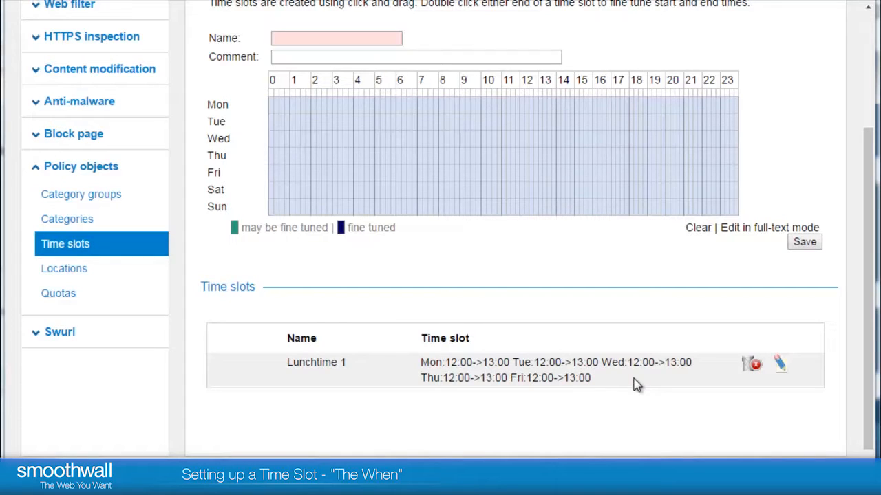
{"action": "mouse_move", "coordinate": [416, 314]}
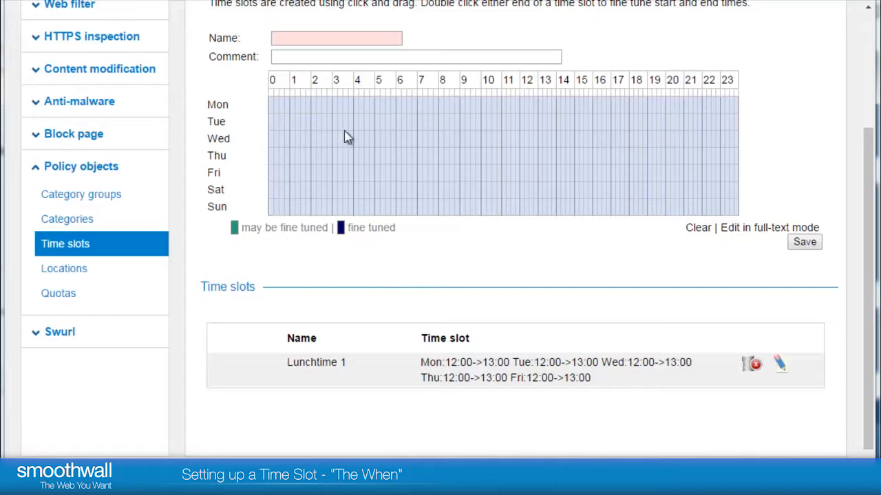
Enter the slot name 'Lunchtime 2' and comment 'Second break in the week'
{"action": "left_click", "coordinate": [336, 38]}
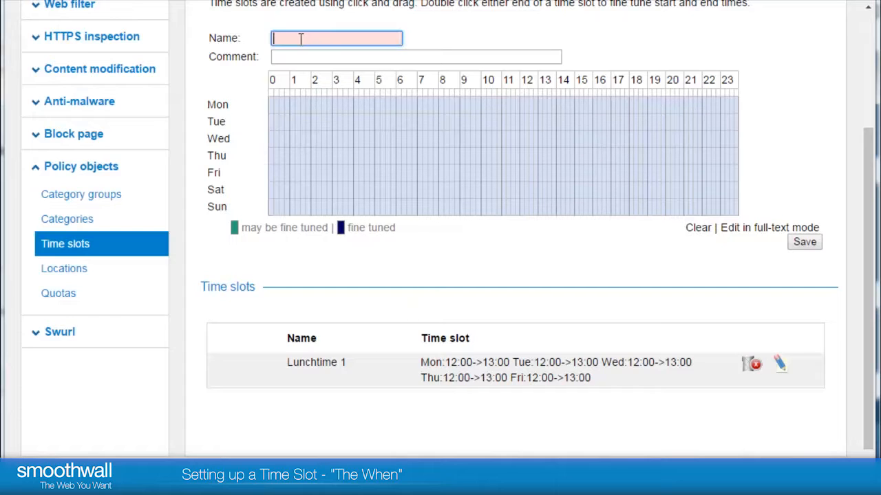
{"action": "type", "text": "Lunch"}
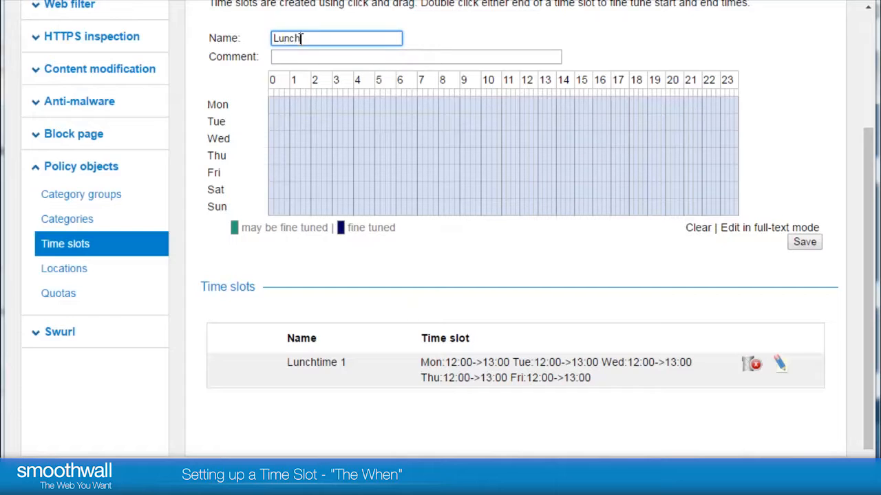
{"action": "type", "text": "time 2"}
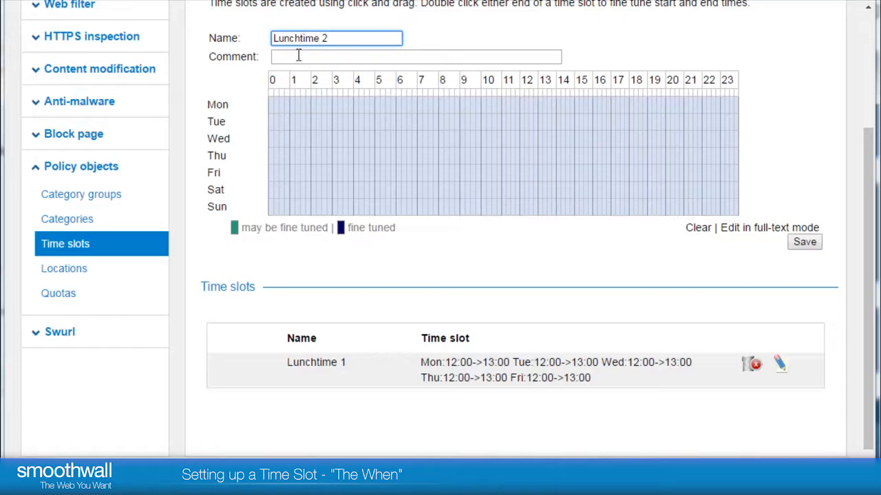
{"action": "type", "text": "Second break in the w"}
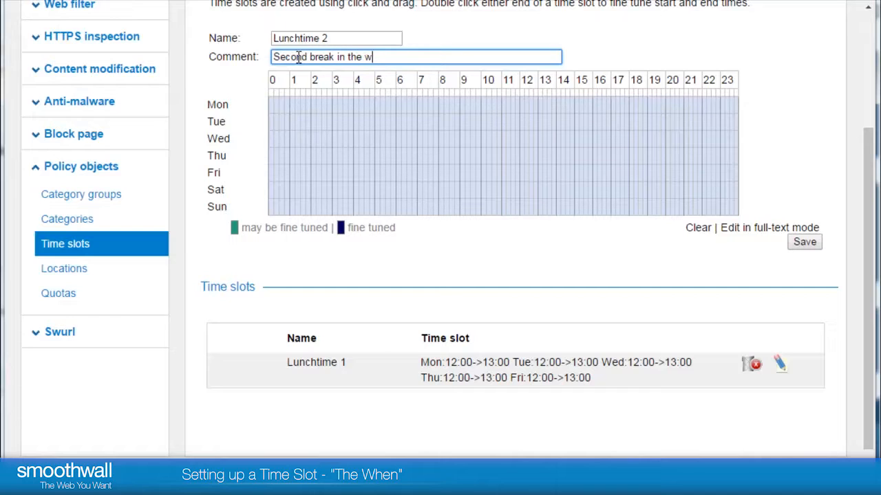
{"action": "type", "text": "eek"}
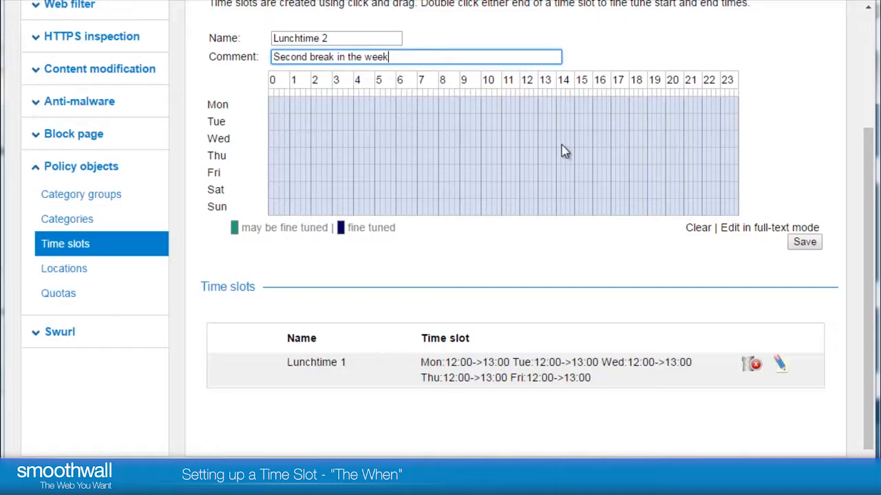
{"action": "mouse_move", "coordinate": [550, 110]}
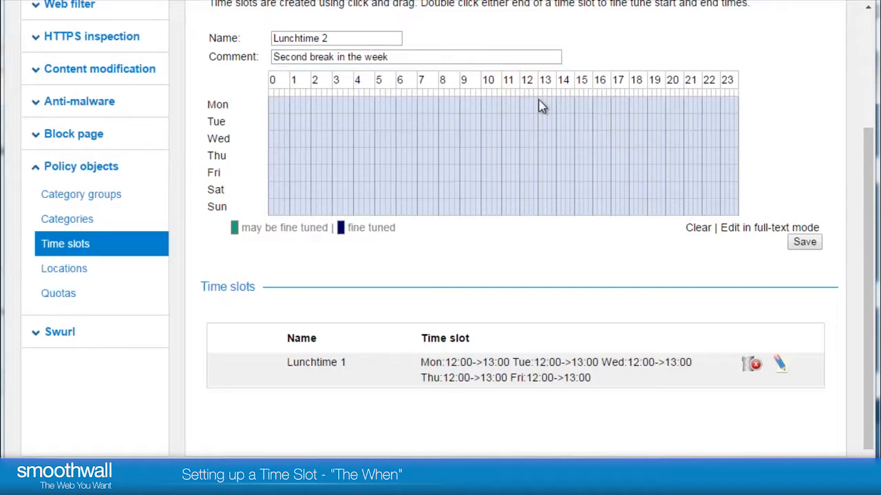
Mark 13:00–14:00 Monday to Friday on the grid and save the Lunchtime 2 slot
{"action": "left_click", "coordinate": [539, 104]}
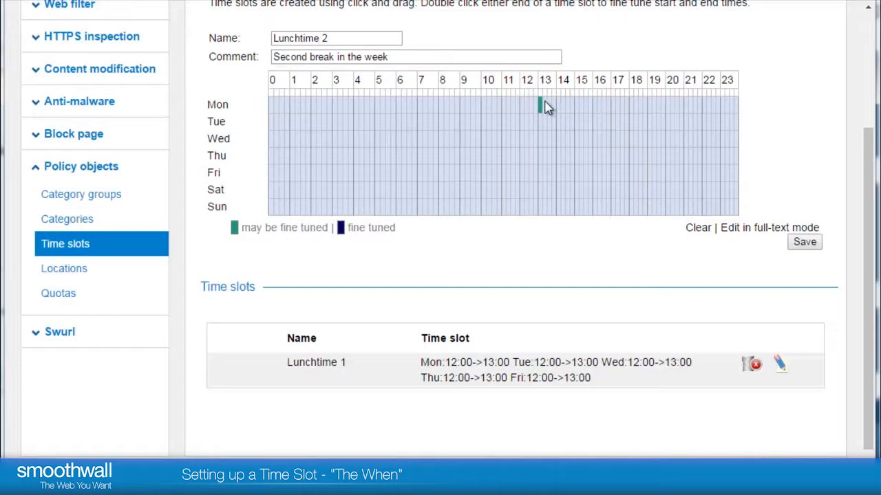
{"action": "left_click_drag", "start_coordinate": [543, 108], "coordinate": [551, 107]}
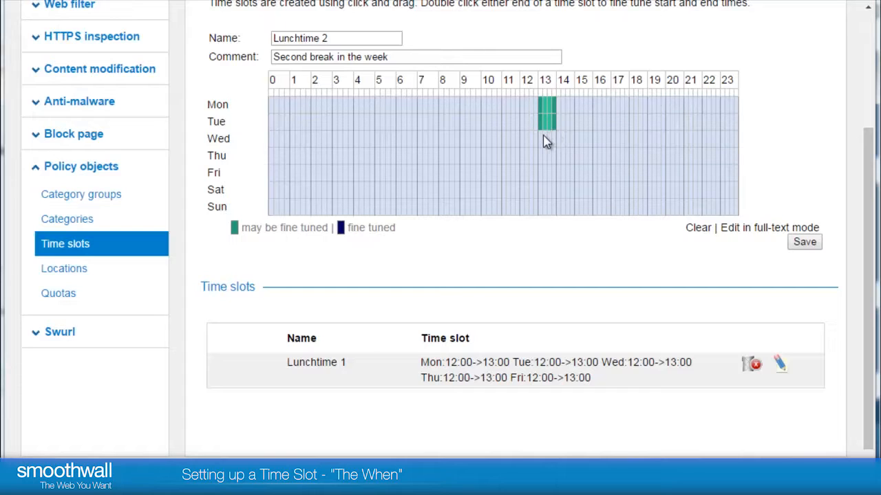
{"action": "left_click_drag", "start_coordinate": [545, 113], "coordinate": [545, 145]}
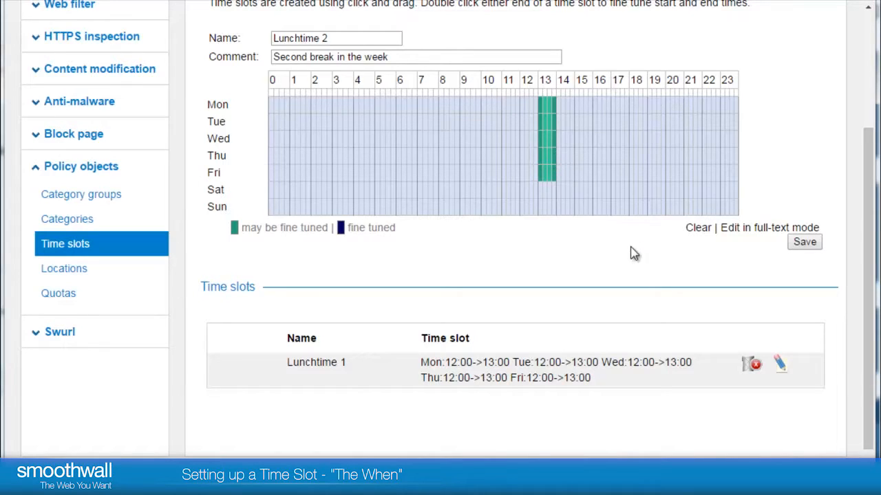
{"action": "mouse_move", "coordinate": [795, 271]}
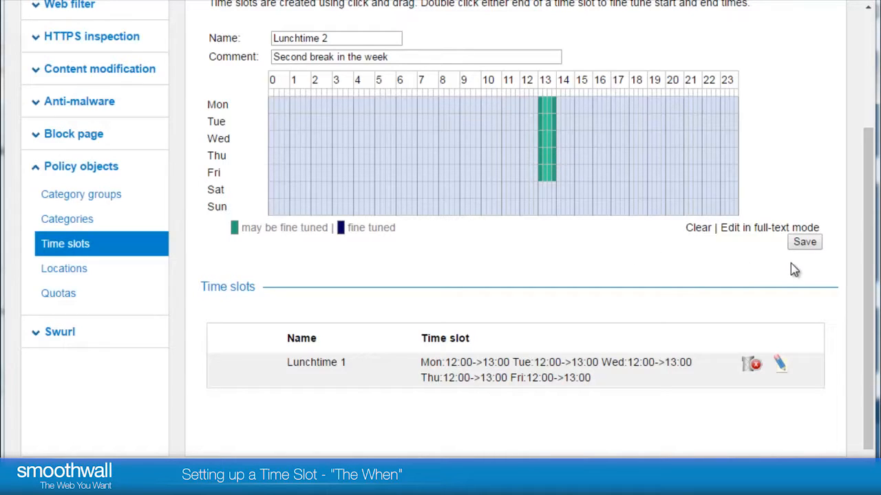
{"action": "mouse_move", "coordinate": [804, 242]}
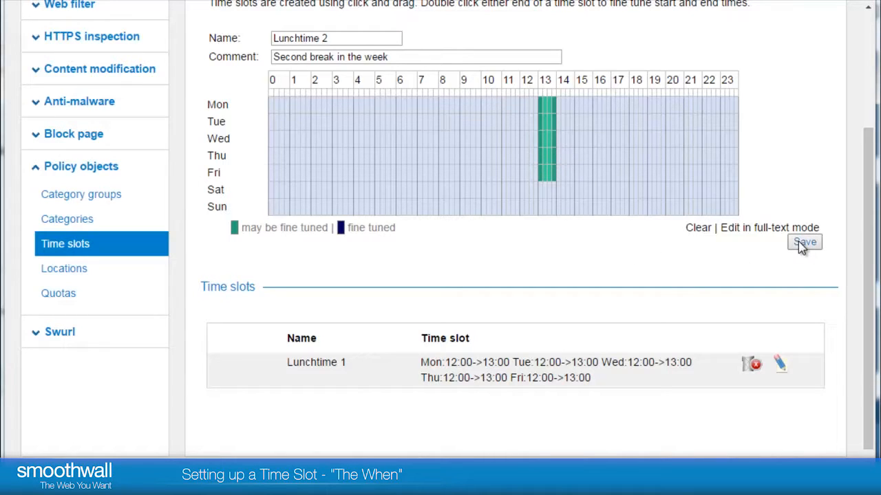
{"action": "left_click", "coordinate": [804, 242]}
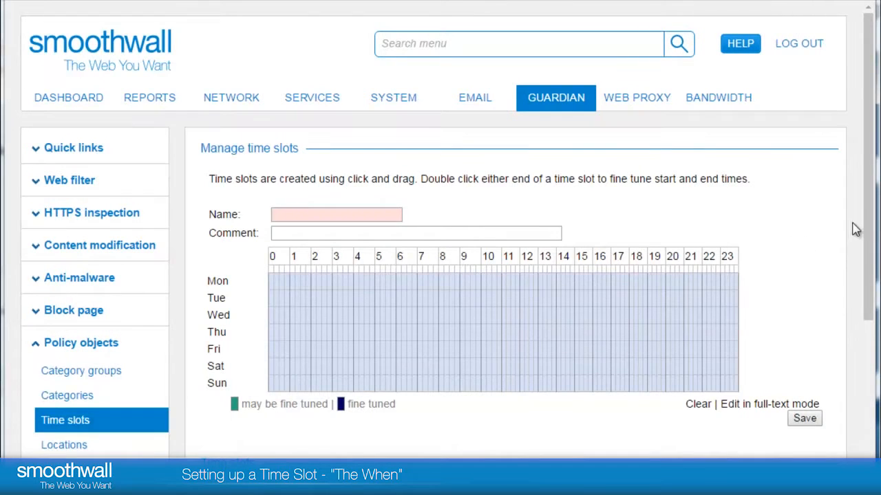
{"action": "scroll", "scroll_direction": "down", "scroll_amount": 3}
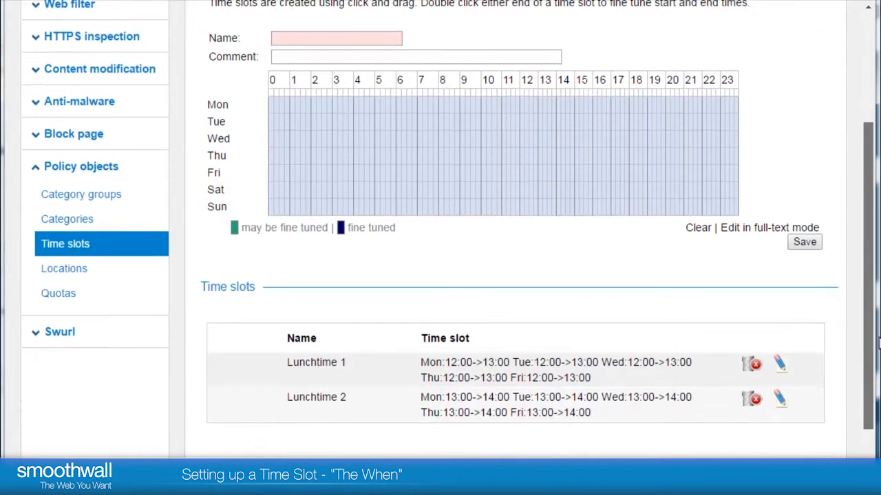
{"action": "scroll", "scroll_direction": "down", "scroll_amount": 3}
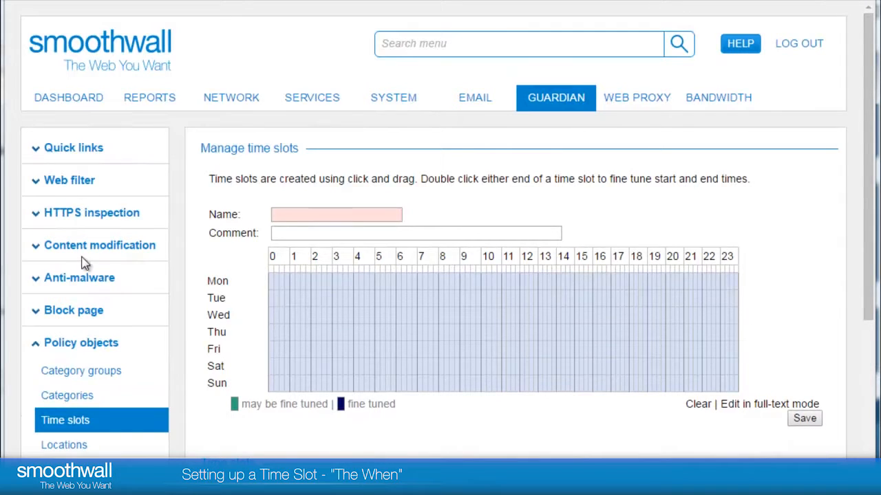
Start the Web filter Policy wizard, choosing Everyone and adding the Lunchtime Content category
{"action": "left_click", "coordinate": [69, 179]}
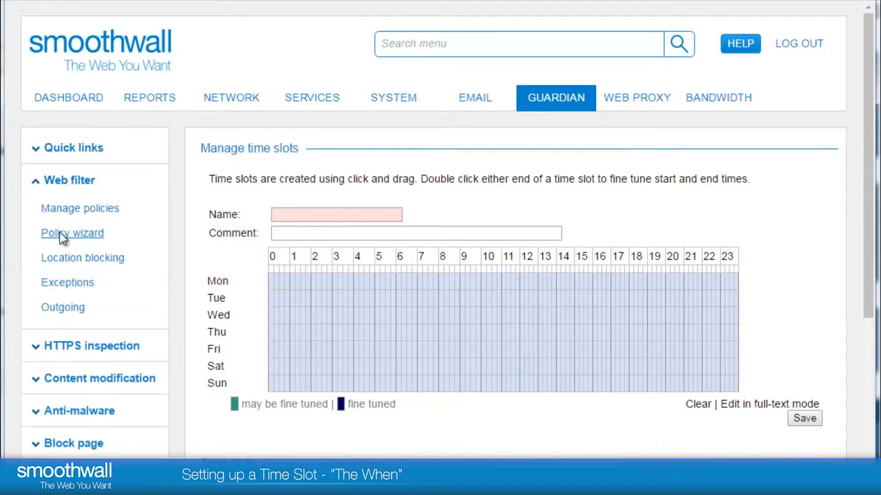
{"action": "left_click", "coordinate": [72, 233]}
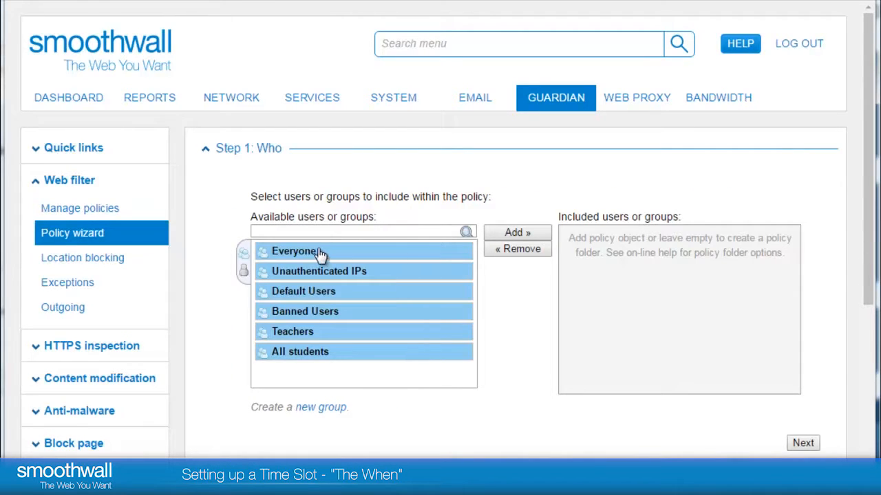
{"action": "left_click", "coordinate": [518, 233]}
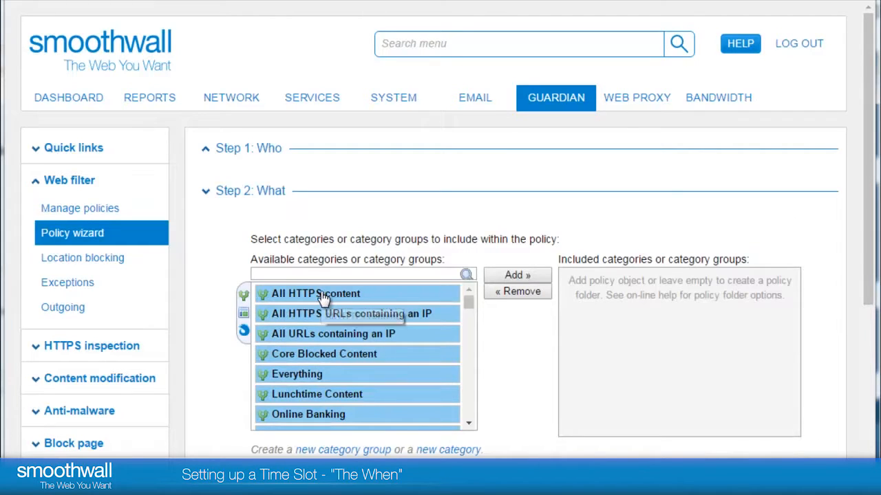
{"action": "left_click", "coordinate": [316, 393]}
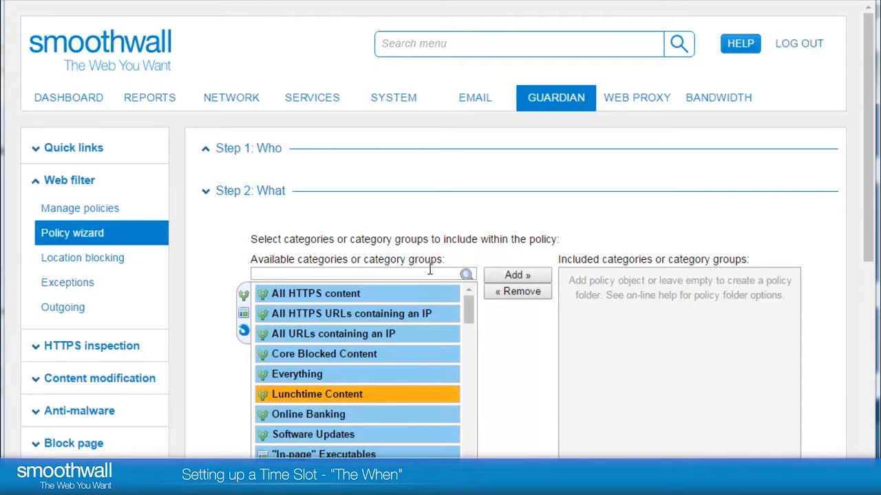
{"action": "left_click", "coordinate": [518, 275]}
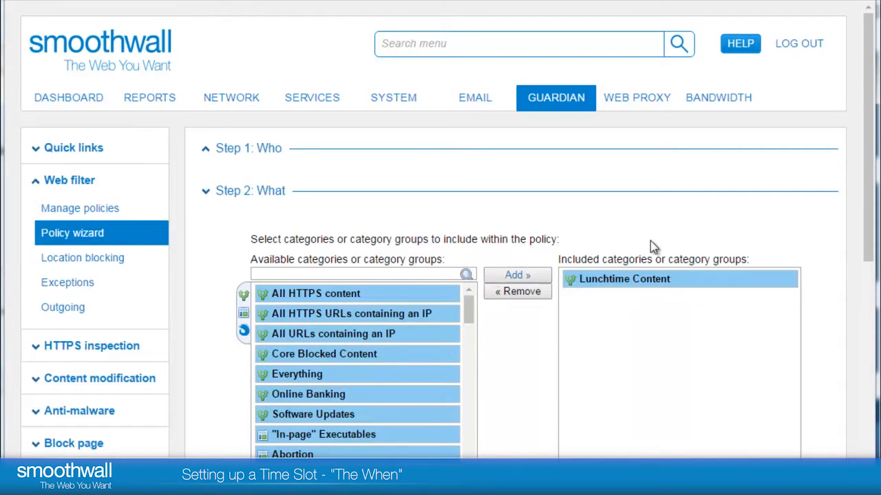
{"action": "scroll", "scroll_direction": "down", "scroll_amount": 3}
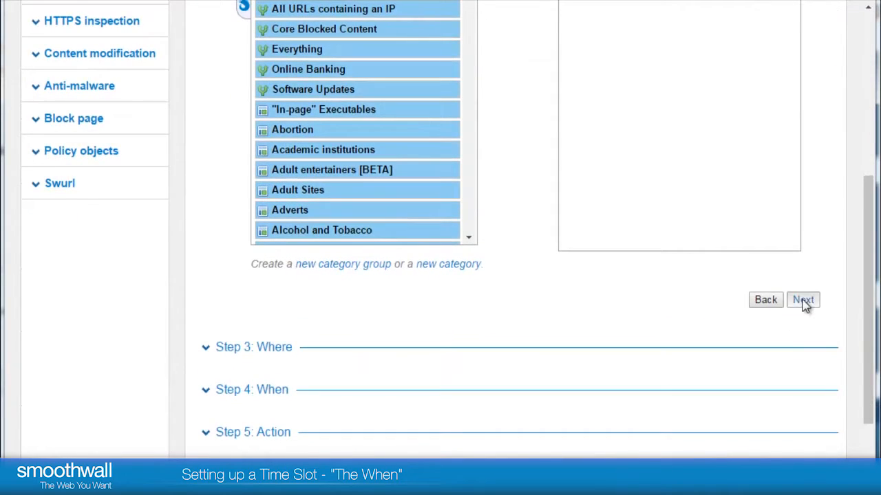
Set the policy location to Everywhere and its time slot to Lunchtime 2
{"action": "left_click", "coordinate": [803, 300]}
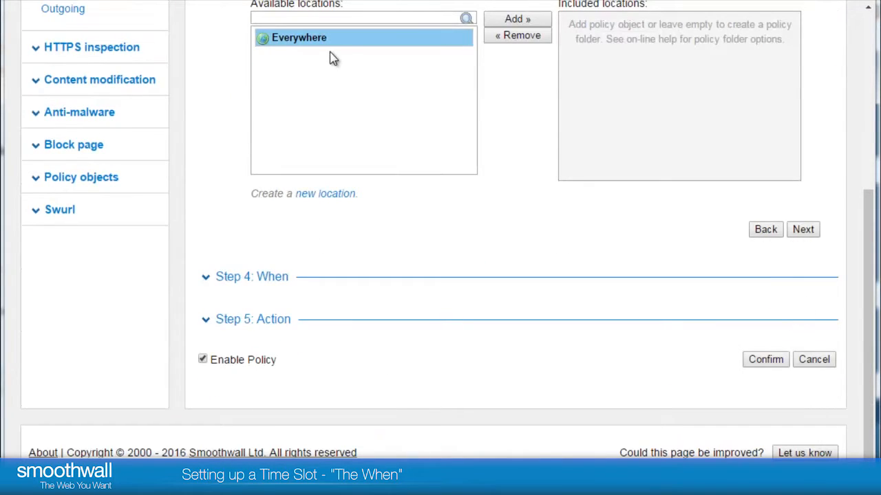
{"action": "left_click", "coordinate": [517, 18]}
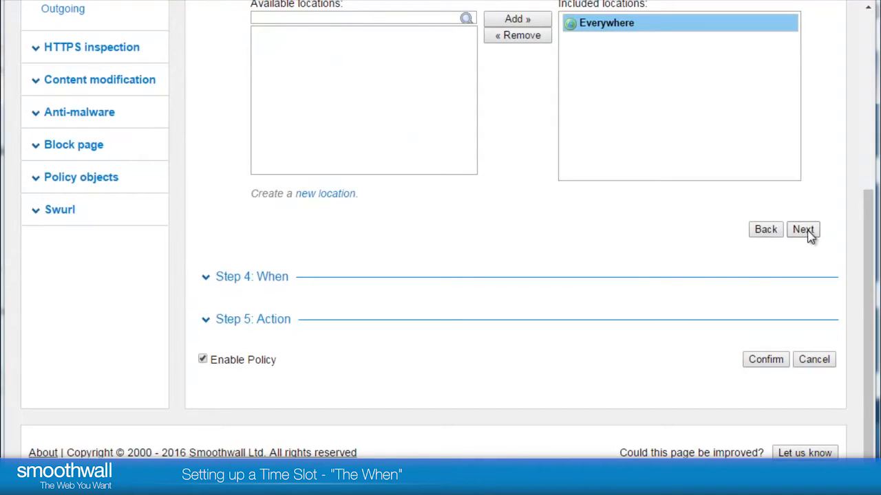
{"action": "left_click", "coordinate": [806, 228]}
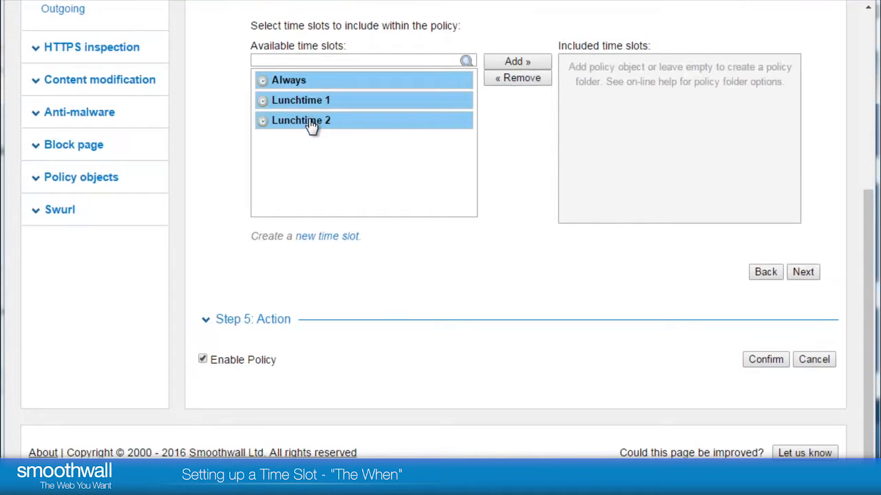
{"action": "left_click", "coordinate": [311, 121]}
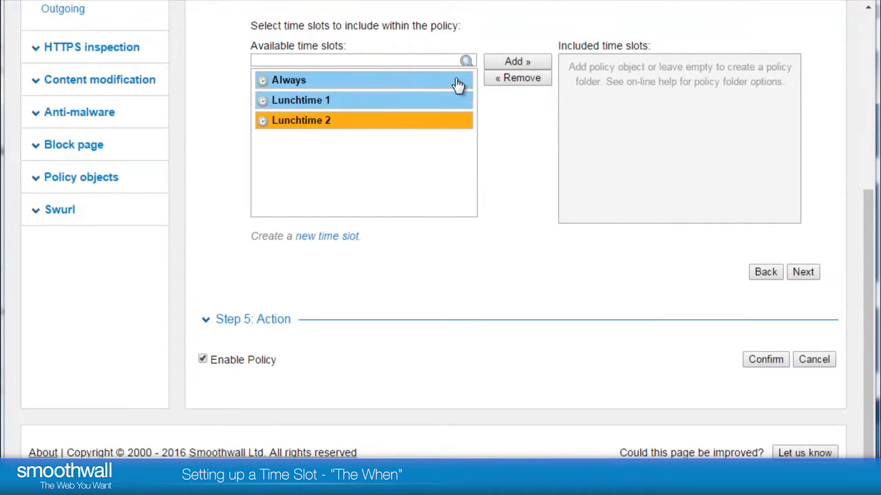
{"action": "left_click", "coordinate": [517, 61]}
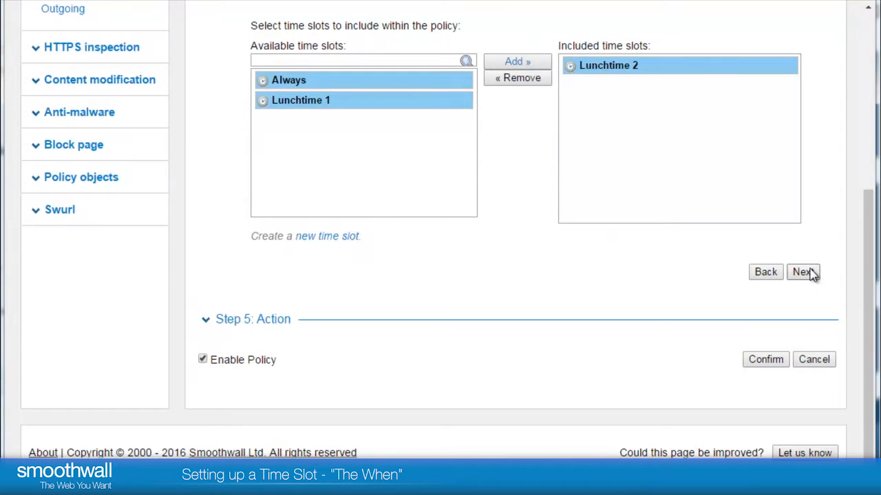
{"action": "left_click", "coordinate": [804, 273]}
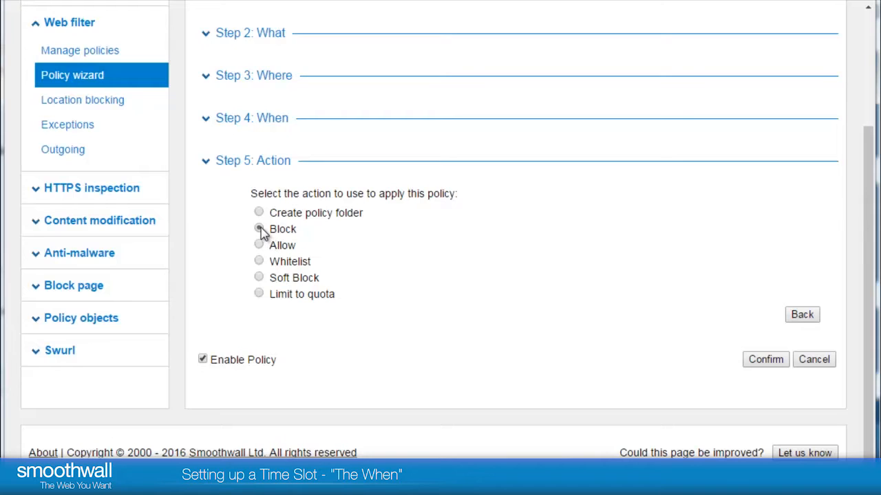
Choose the Block action, confirm the summary and save the new policy
{"action": "left_click", "coordinate": [258, 228]}
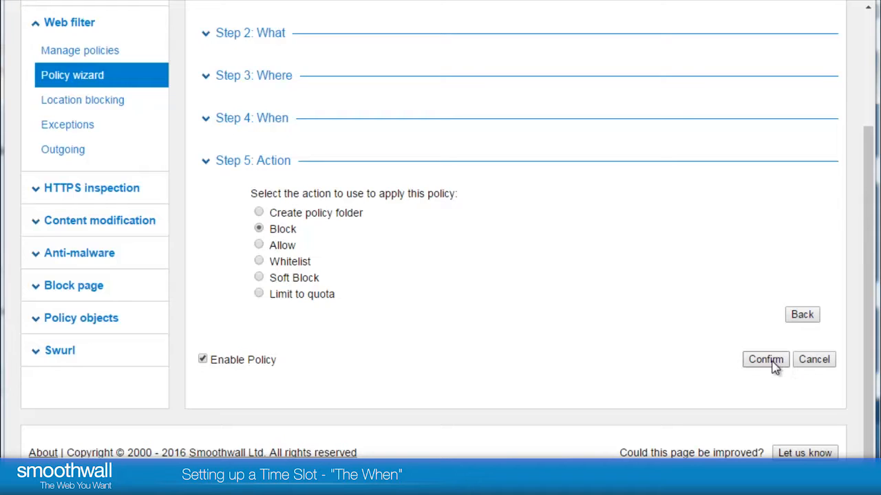
{"action": "left_click", "coordinate": [765, 361]}
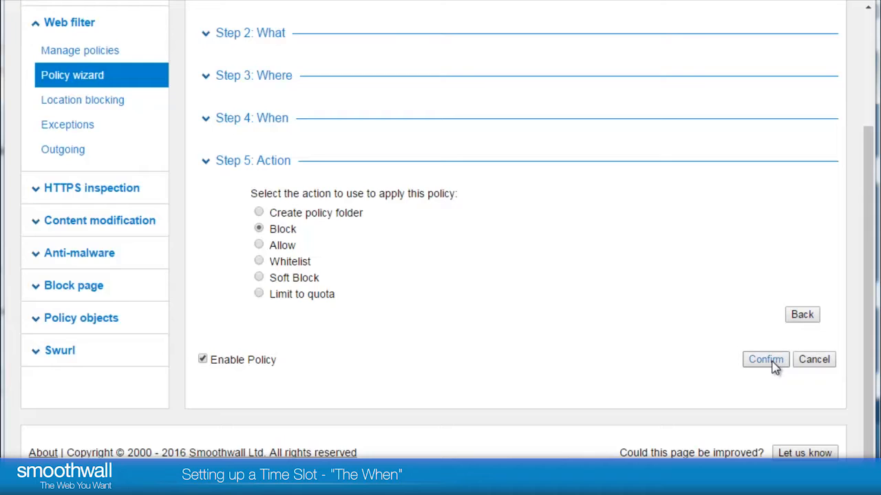
{"action": "left_click", "coordinate": [765, 361]}
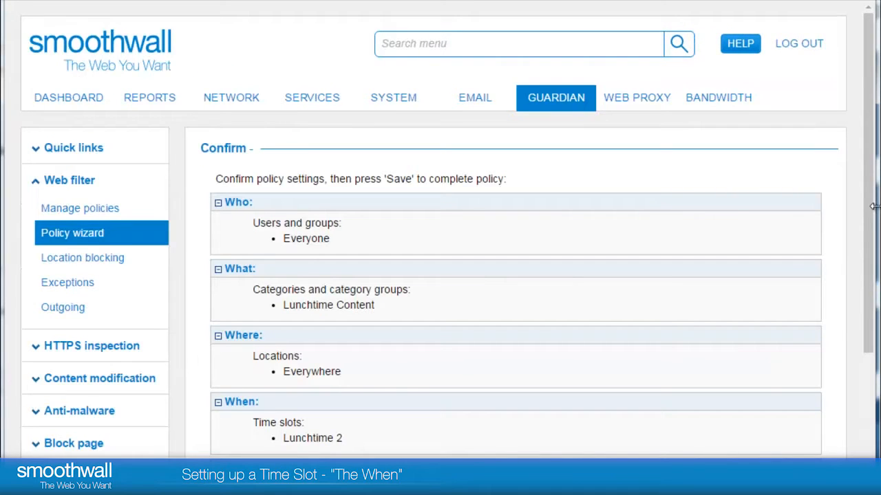
{"action": "scroll", "scroll_direction": "down", "scroll_amount": 3}
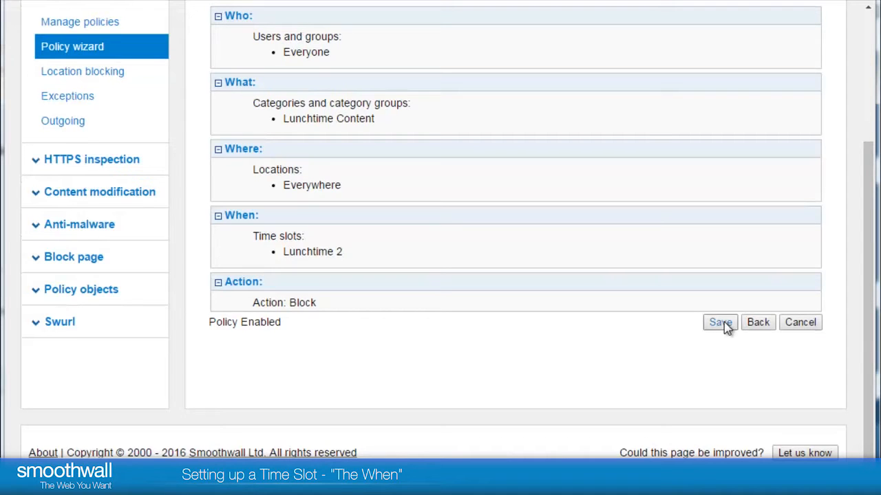
{"action": "left_click", "coordinate": [720, 322]}
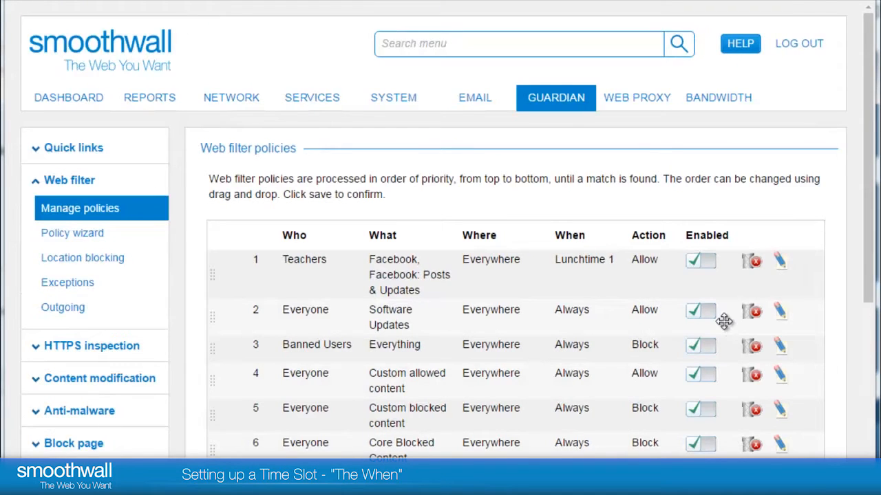
Drag the Lunchtime 2 block policy (row 9) above the Social Networking Sites rule
{"action": "scroll", "scroll_direction": "down", "scroll_amount": 3}
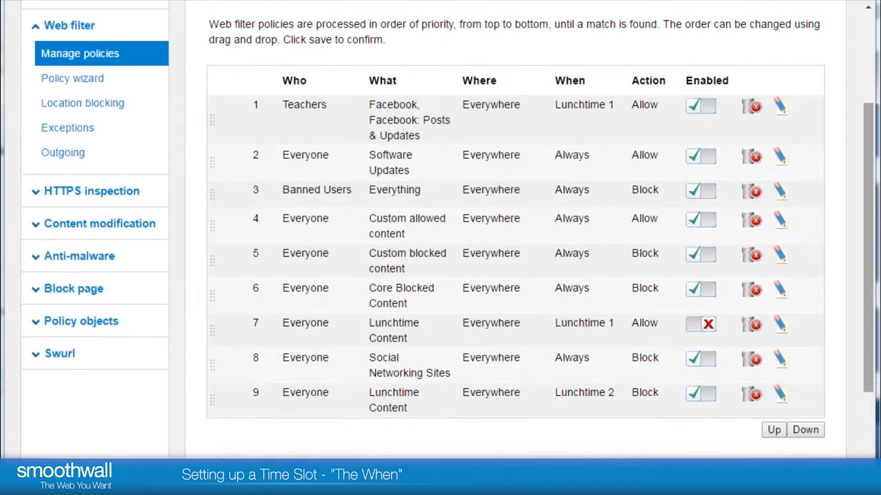
{"action": "mouse_move", "coordinate": [430, 401]}
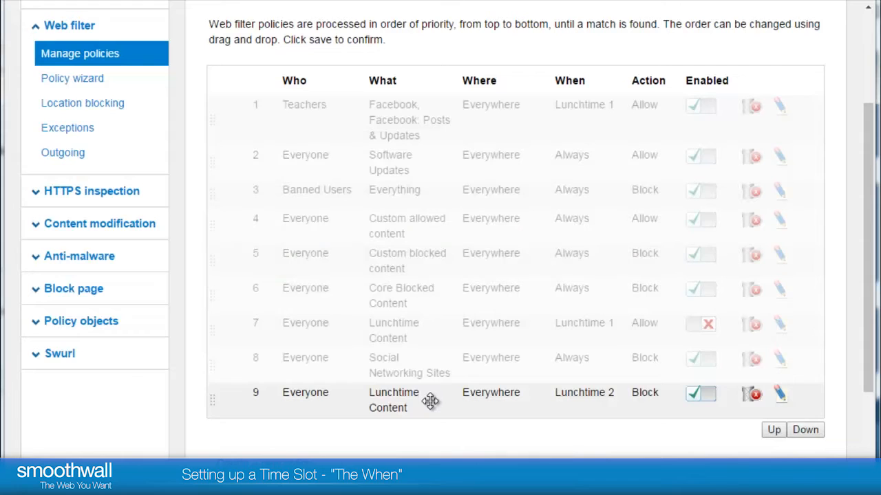
{"action": "left_click_drag", "start_coordinate": [429, 400], "coordinate": [429, 357]}
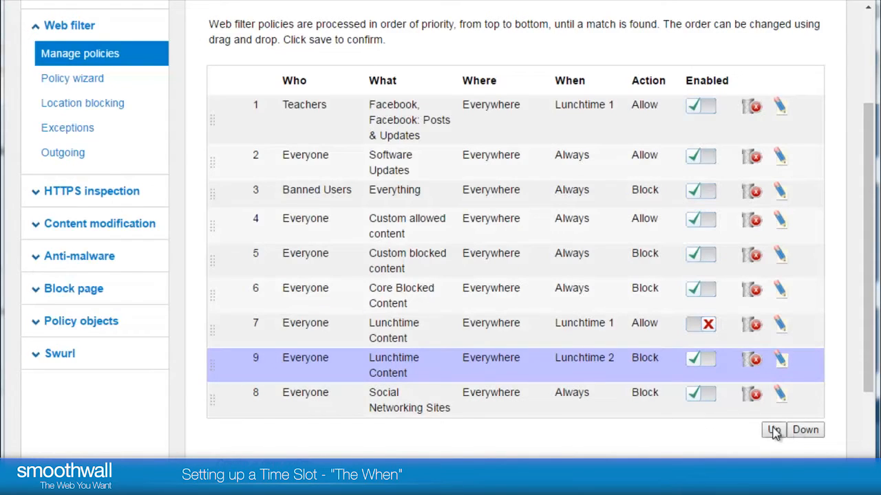
{"action": "scroll", "scroll_direction": "down", "scroll_amount": 3}
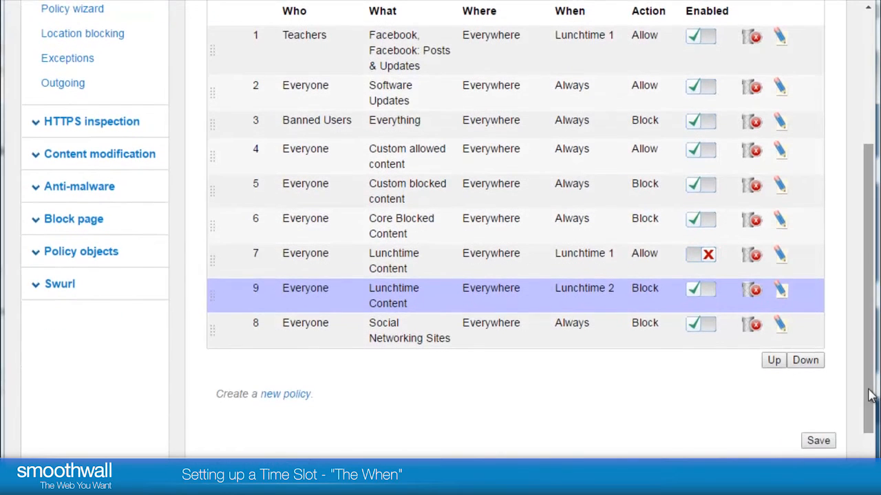